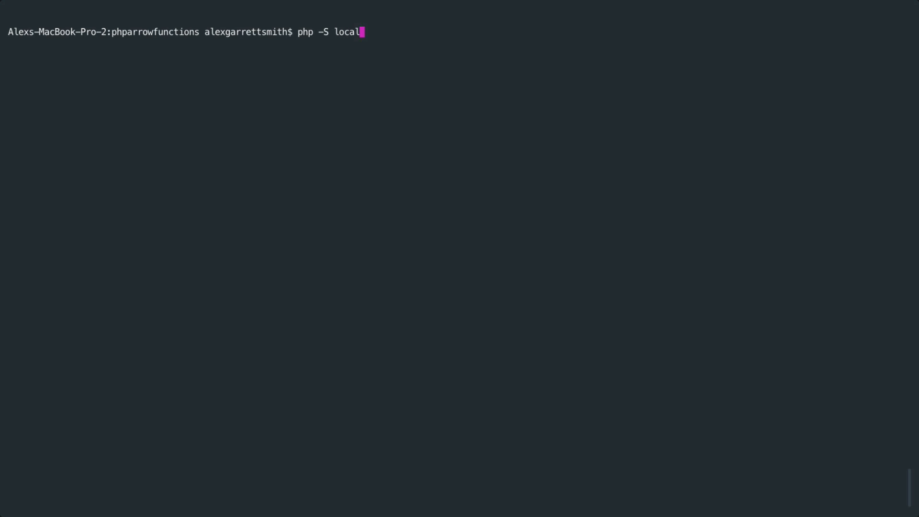
Run php -S localhost:8000 in Terminal to serve the project folder.
{"action": "type", "text": "host:80"}
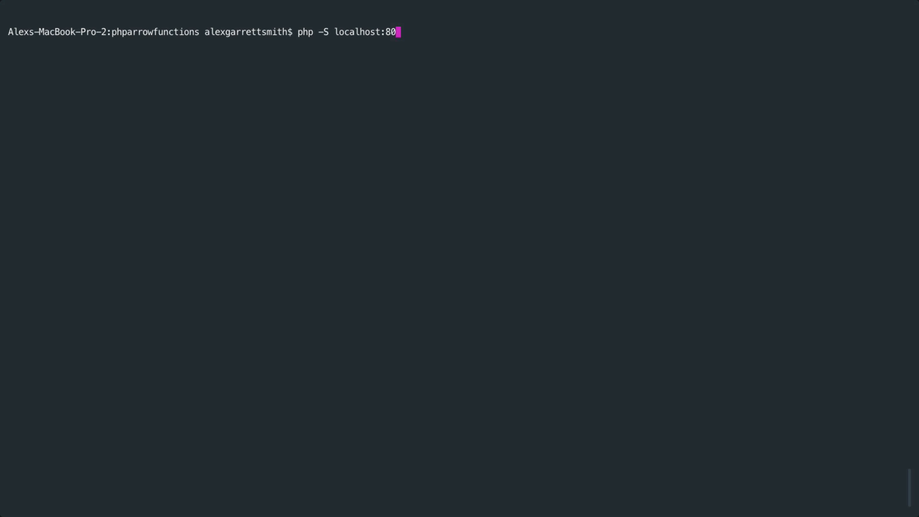
{"action": "type", "text": "00"}
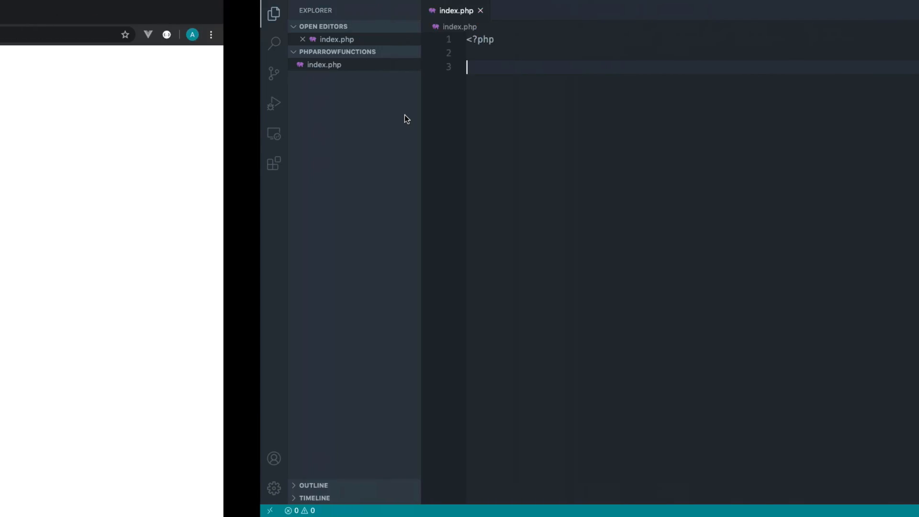
Define function greet() that returns 'Hey'.
{"action": "type", "text": "function"}
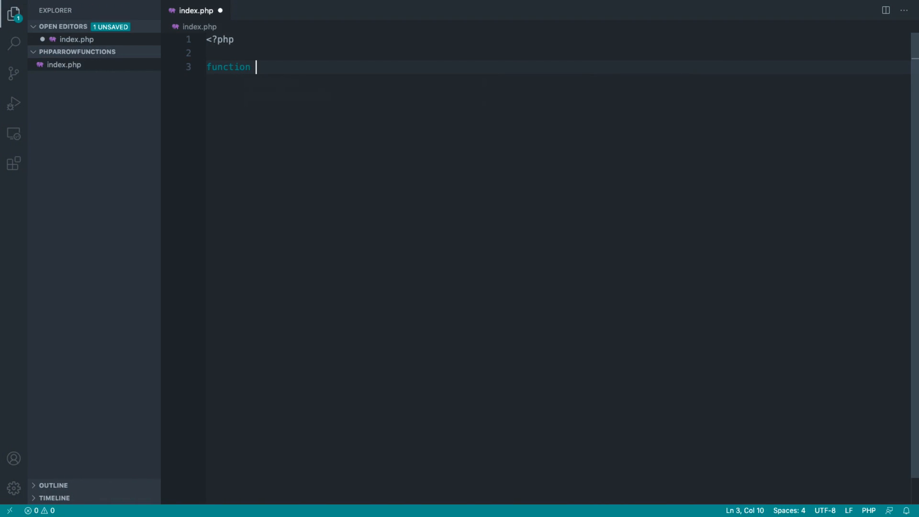
{"action": "type", "text": "g"}
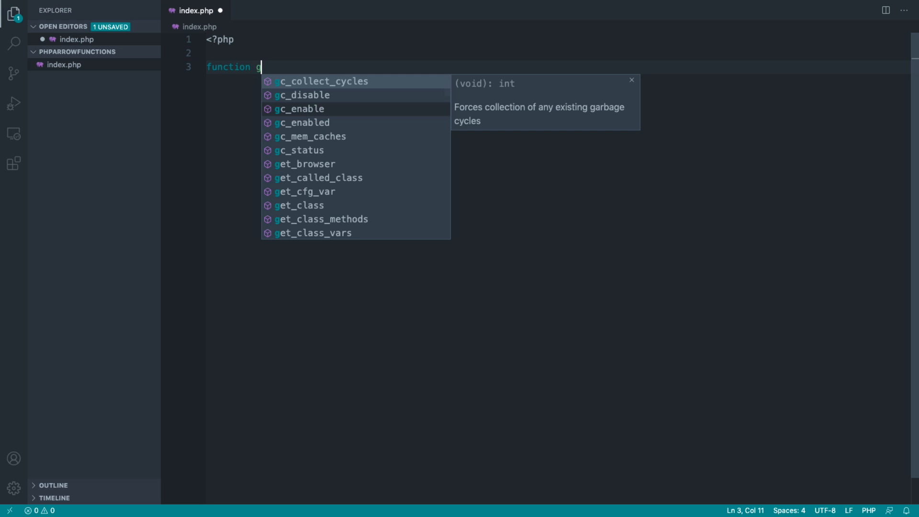
{"action": "type", "text": "reet() {"}
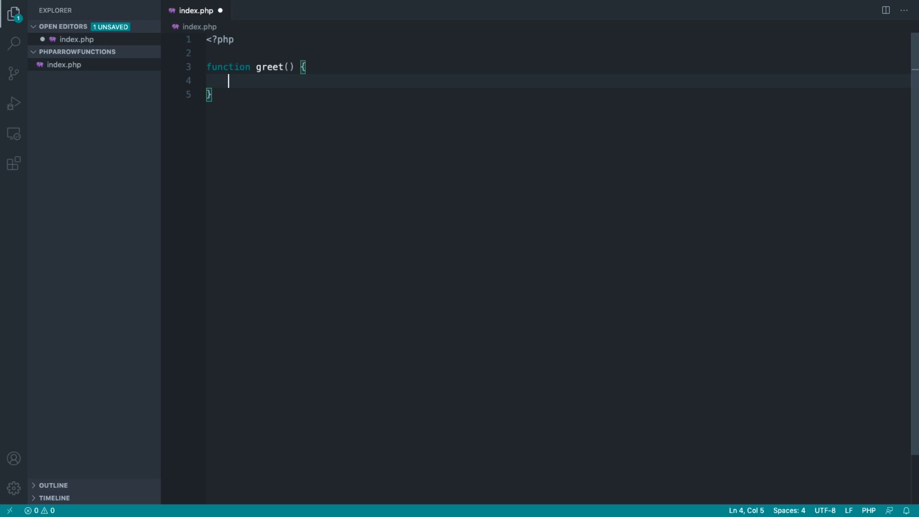
{"action": "type", "text": "return '';"}
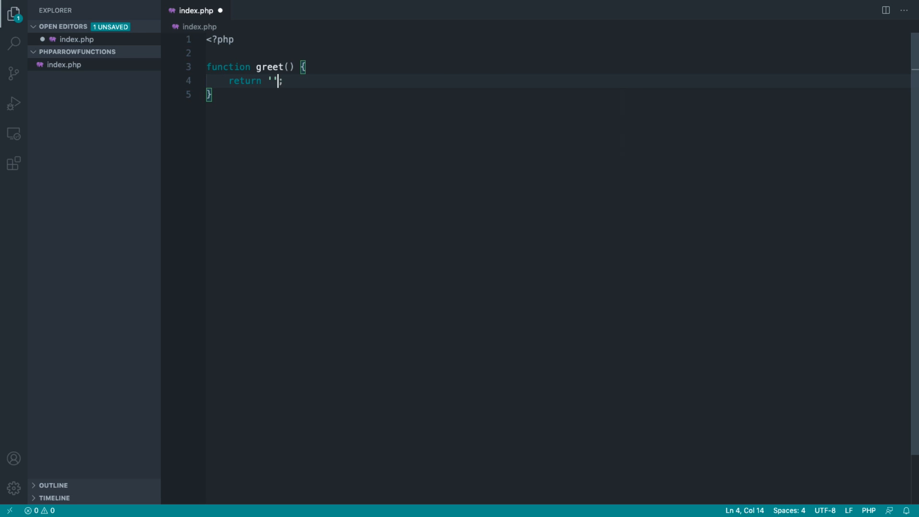
{"action": "type", "text": "Hey"}
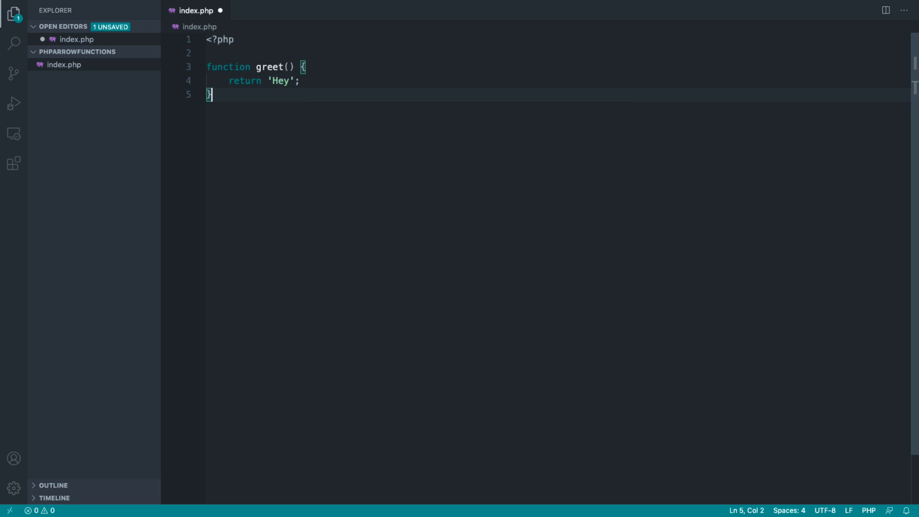
Add var_dump(greet()); below the function.
{"action": "key", "text": "Enter"}
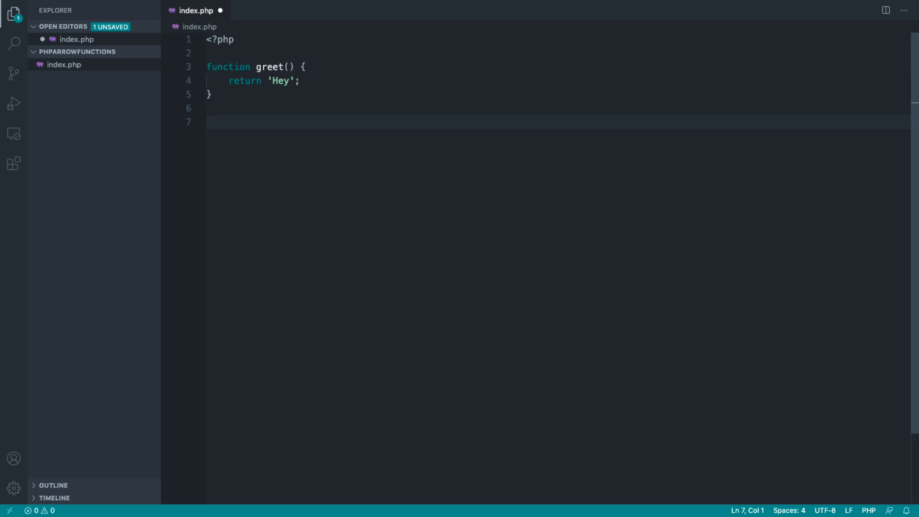
{"action": "type", "text": "var_dump()"}
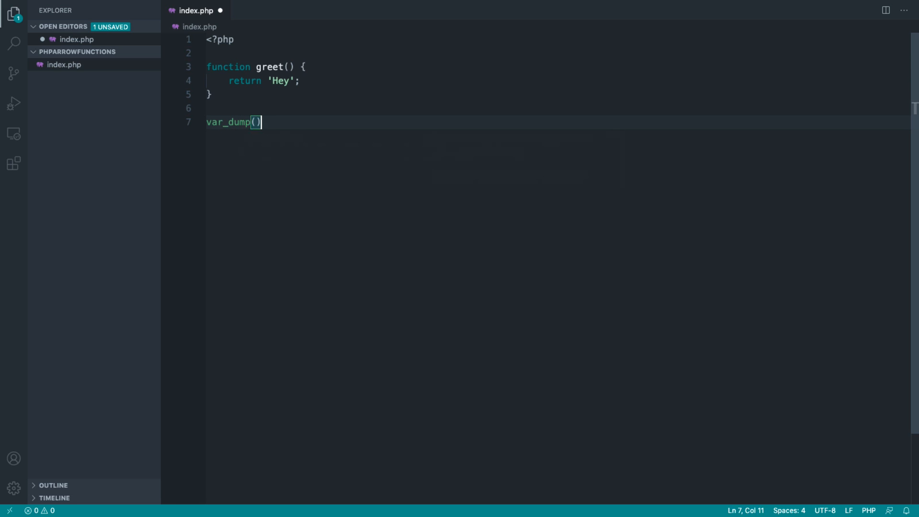
{"action": "type", "text": "greet("}
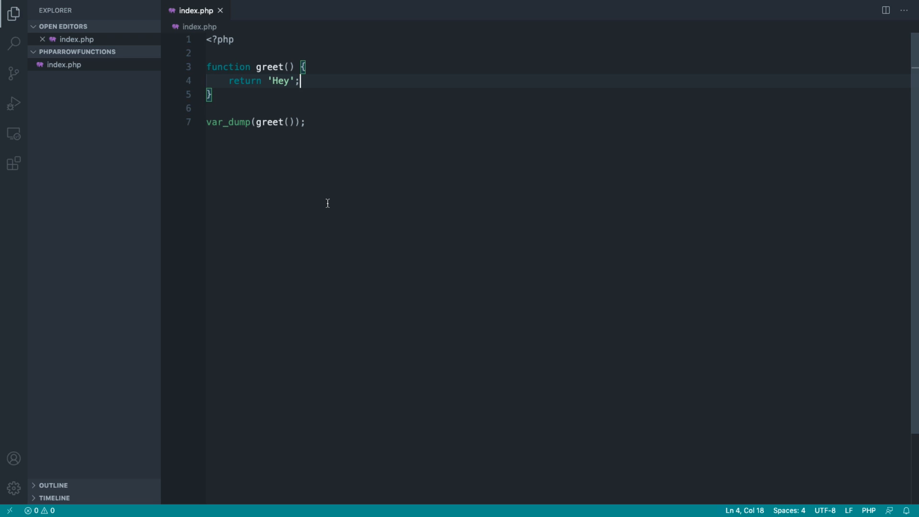
{"action": "mouse_move", "coordinate": [339, 141]}
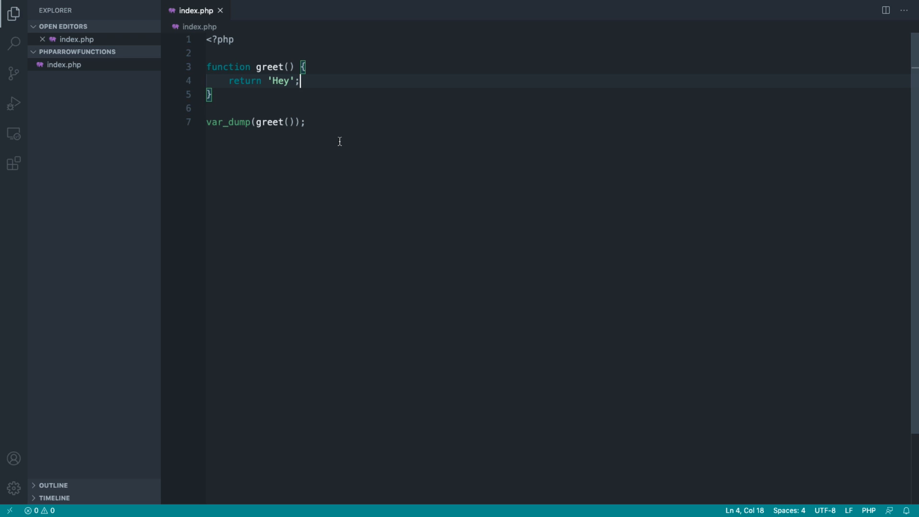
Rewrite greet as a closure assigned to $greet, with a semicolon after the closing brace.
{"action": "left_click", "coordinate": [306, 122]}
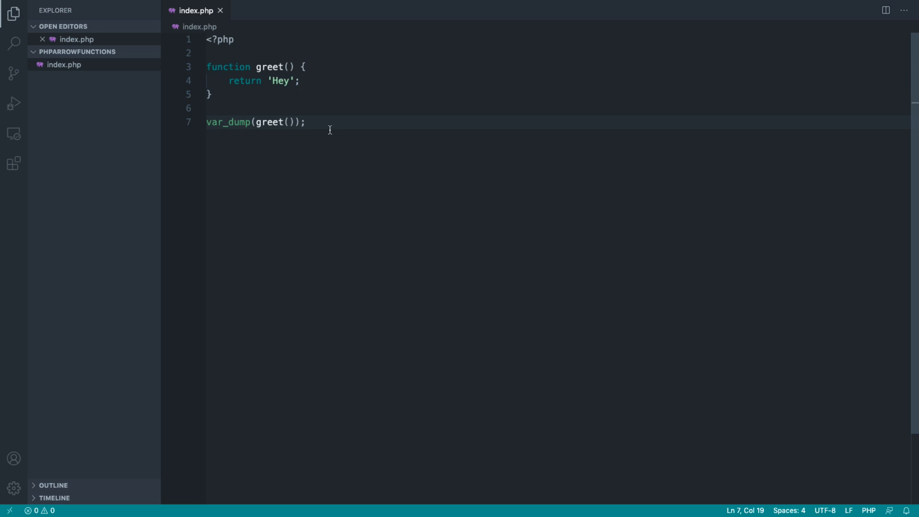
{"action": "left_click", "coordinate": [255, 66]}
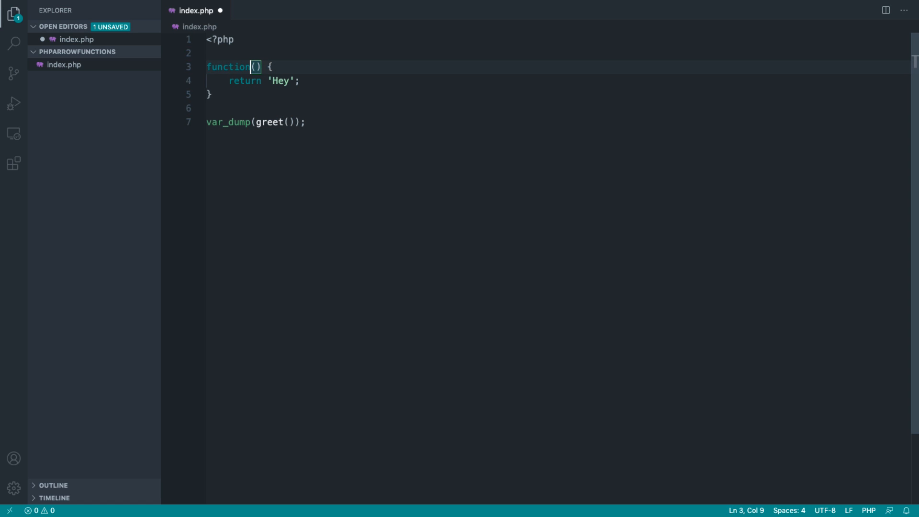
{"action": "type", "text": "$greet ="}
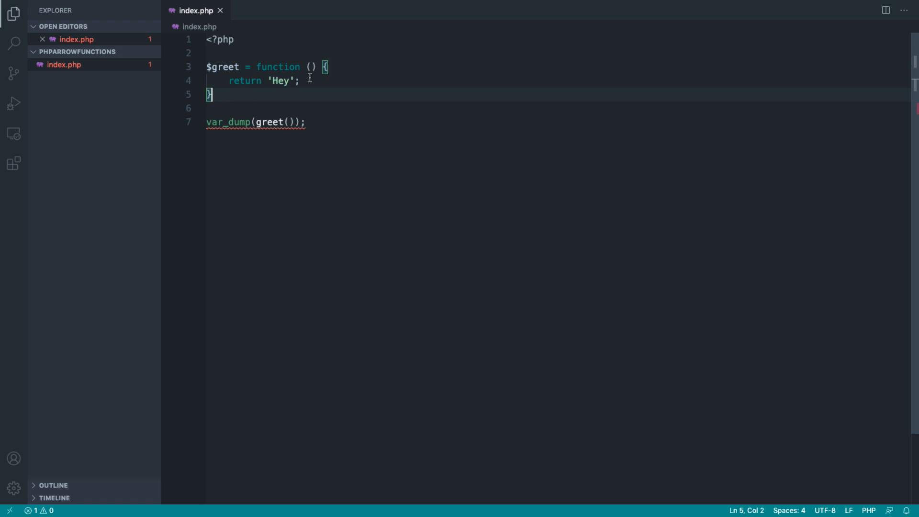
{"action": "double_click", "coordinate": [222, 66]}
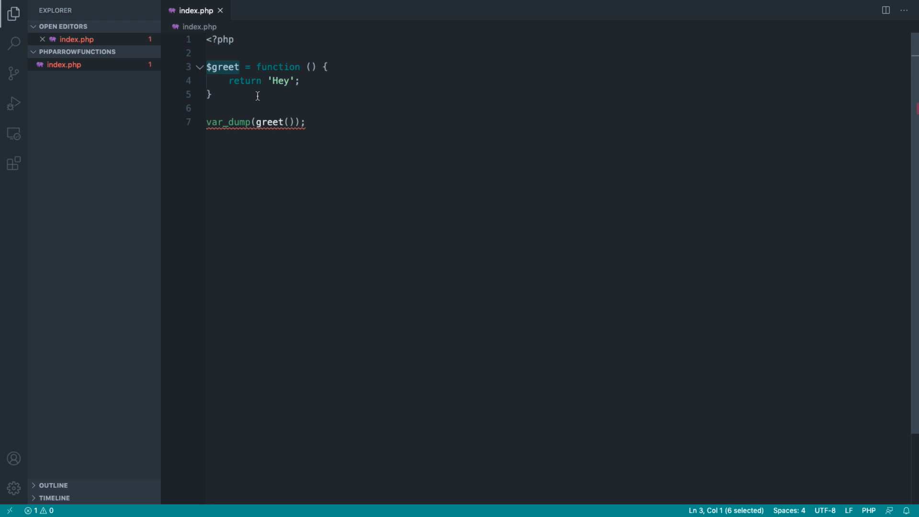
{"action": "left_click_drag", "start_coordinate": [207, 66], "coordinate": [211, 95]}
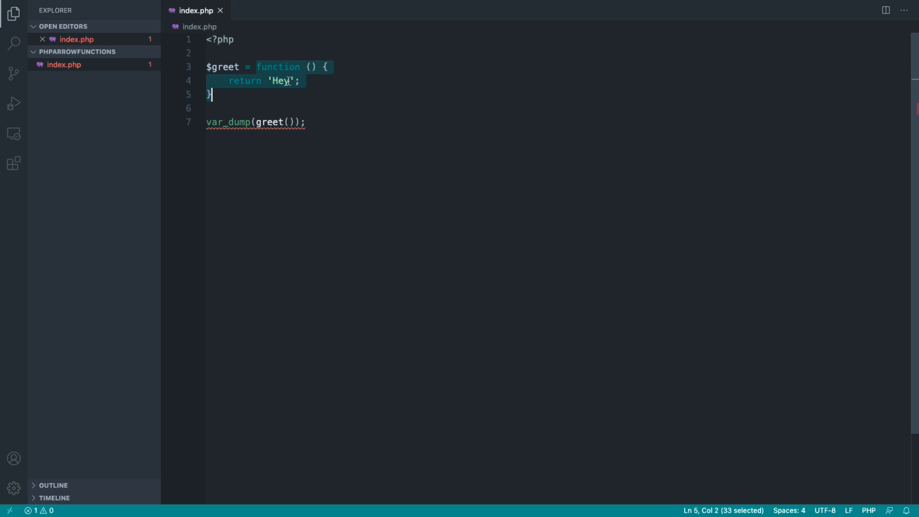
{"action": "left_click", "coordinate": [211, 95]}
{"action": "type", "text": ";"}
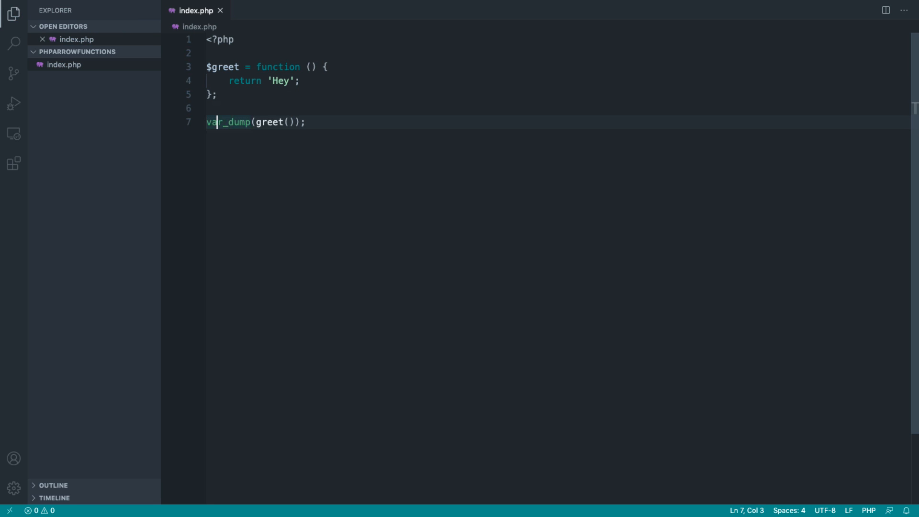
Call $greet() inside var_dump, then clear the code back to the opening PHP tag.
{"action": "left_click", "coordinate": [253, 122]}
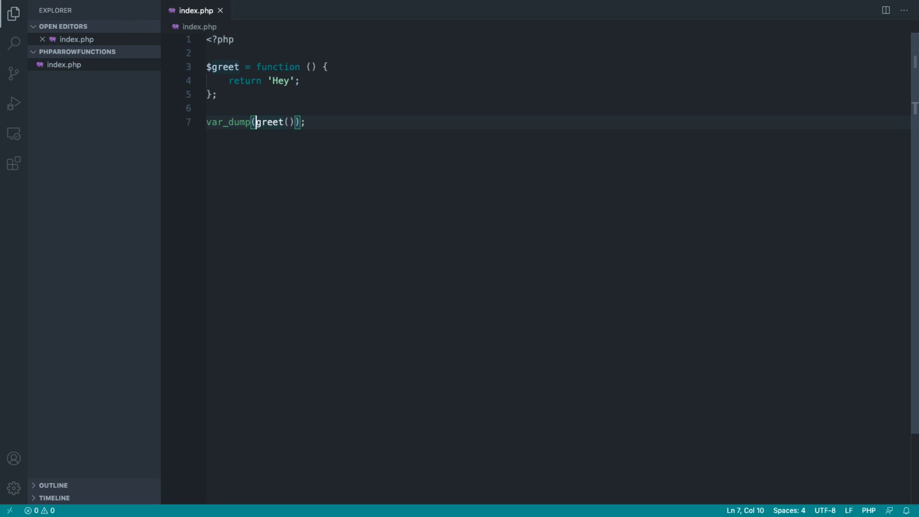
{"action": "type", "text": "$"}
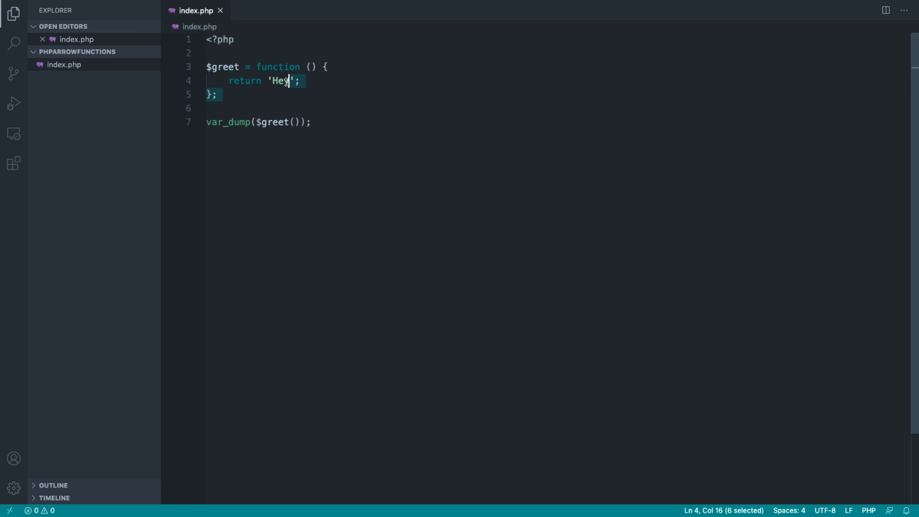
{"action": "left_click", "coordinate": [273, 66]}
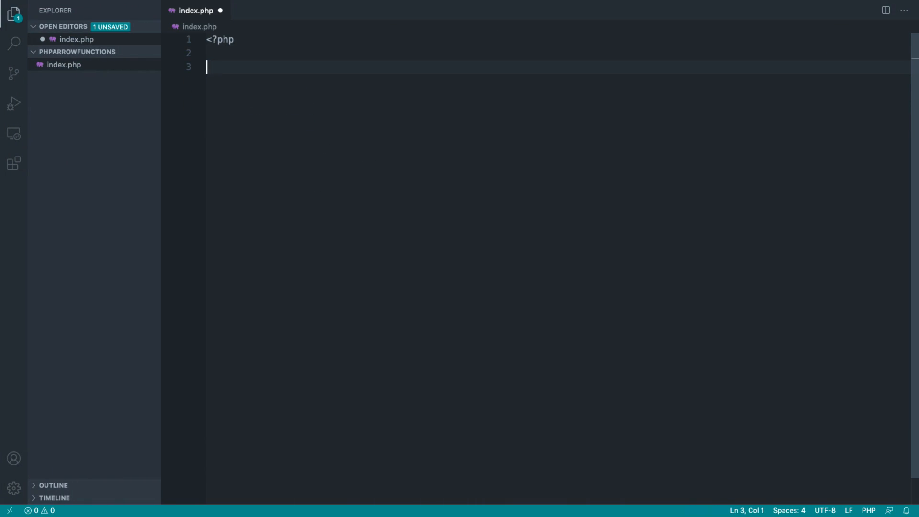
Save the emptied file and start $users with a first record 'id' => 1, 'name' => 'Alex'.
{"action": "key", "text": "ctrl+s"}
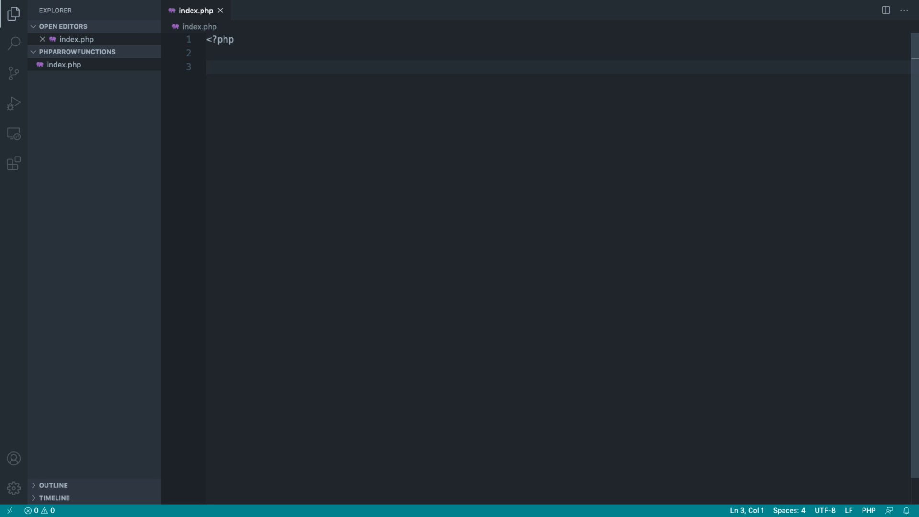
{"action": "type", "text": "$users = [[]];"}
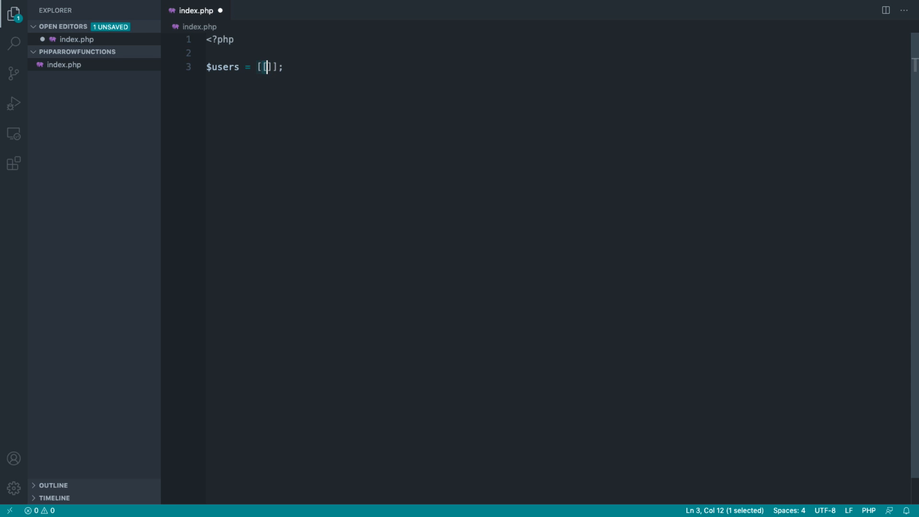
{"action": "type", "text": "'"}
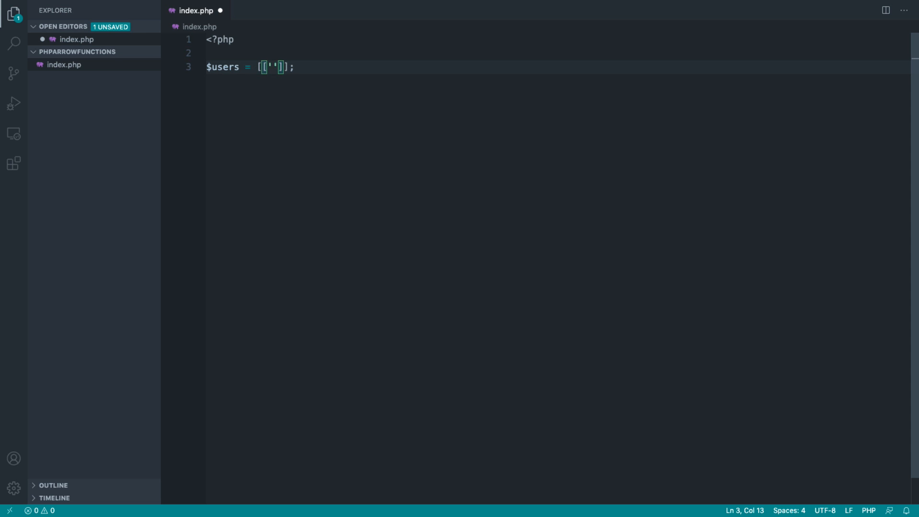
{"action": "type", "text": "id' =>"}
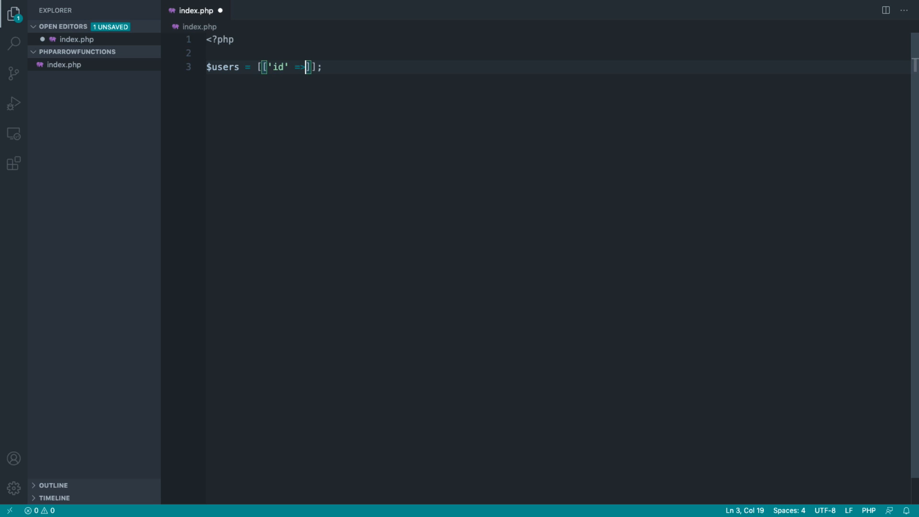
{"action": "type", "text": "1, 'a'"}
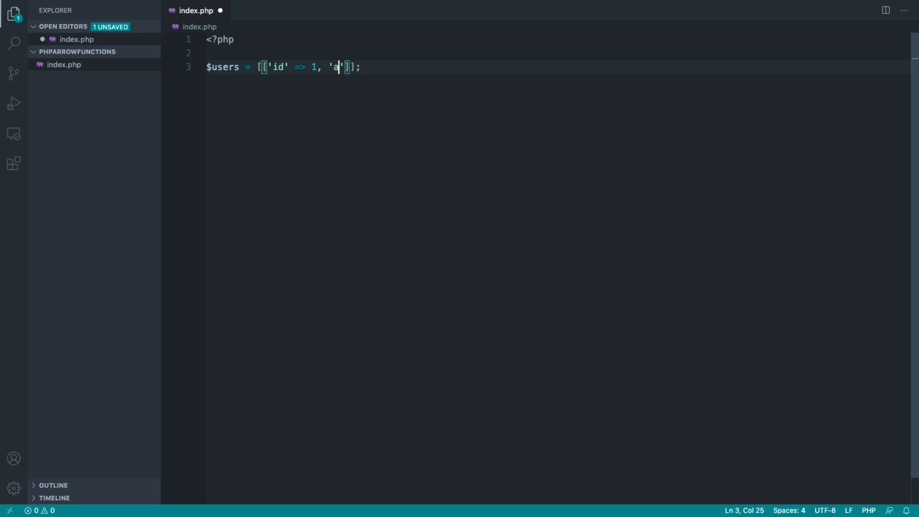
{"action": "type", "text": "name' => 'Alex"}
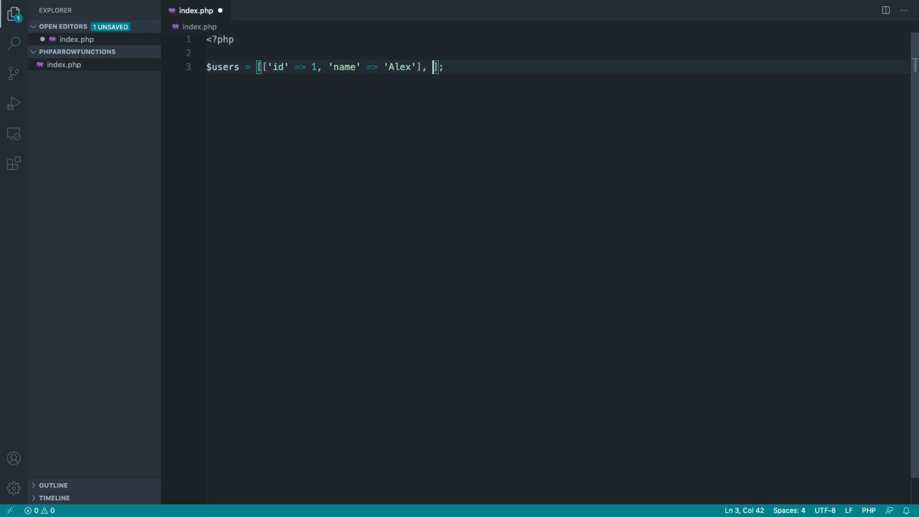
Add the second record 'id' => 2, 'name' => 'Billy' to $users.
{"action": "type", "text": "[''"}
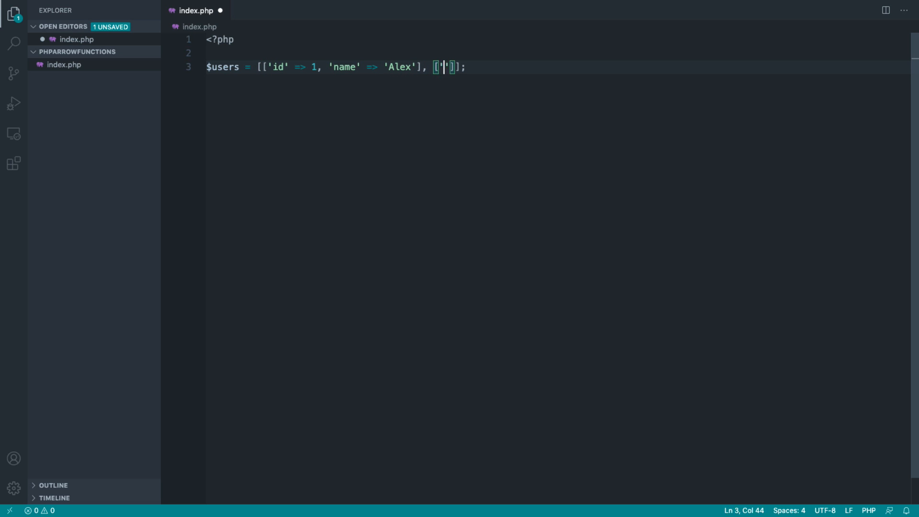
{"action": "type", "text": "id' => 2"}
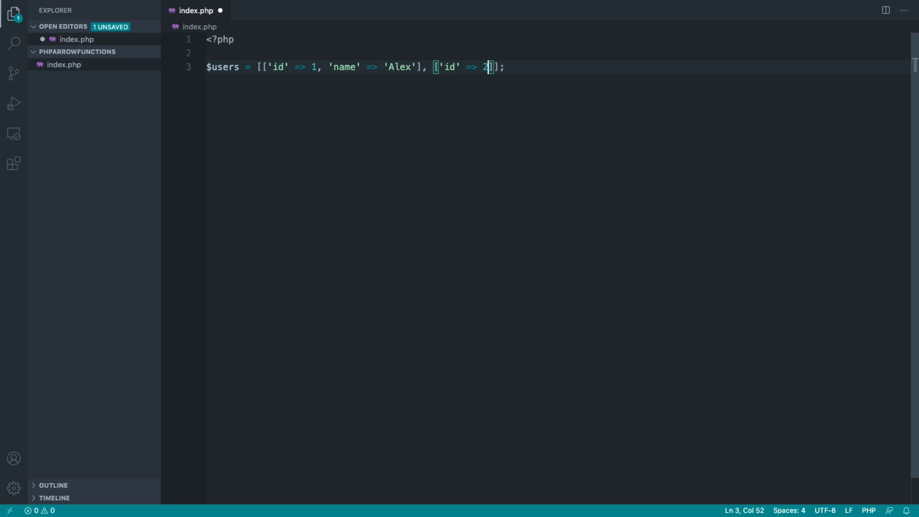
{"action": "type", "text": ", 'name'"}
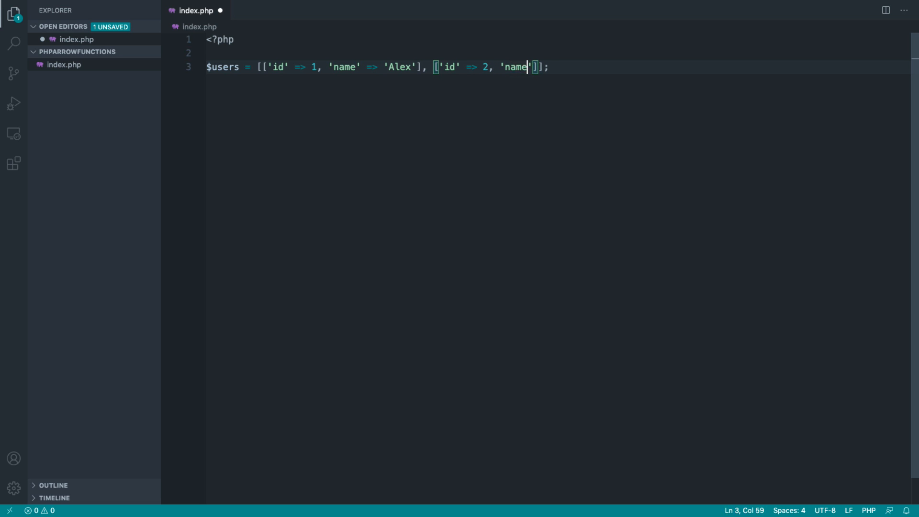
{"action": "type", "text": "=> 'Billy'"}
{"action": "type", "text": "//"}
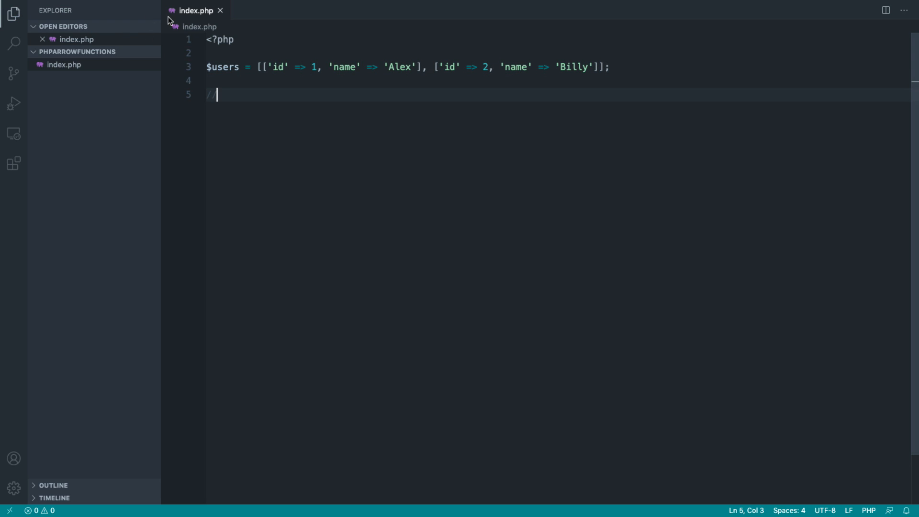
{"action": "mouse_move", "coordinate": [593, 116]}
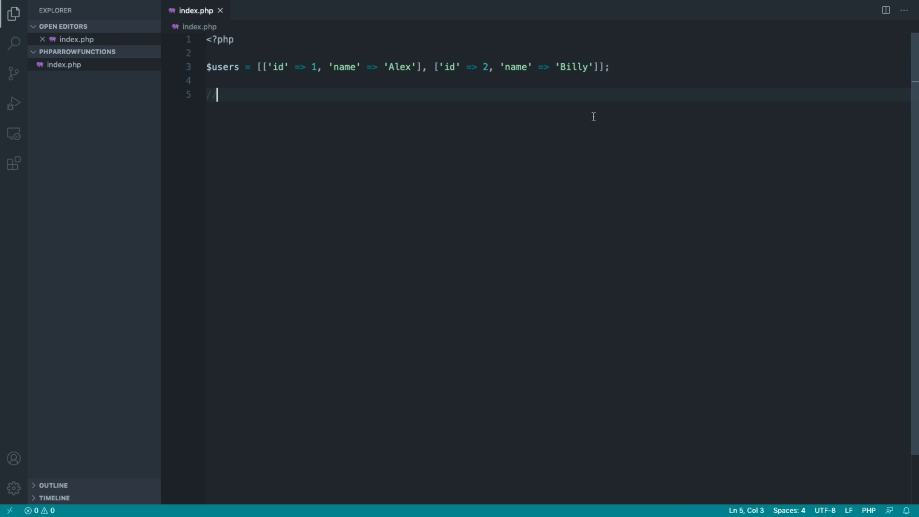
Assign $ids = array_map(function ($user) { return $user; }, $users);.
{"action": "type", "text": "$"}
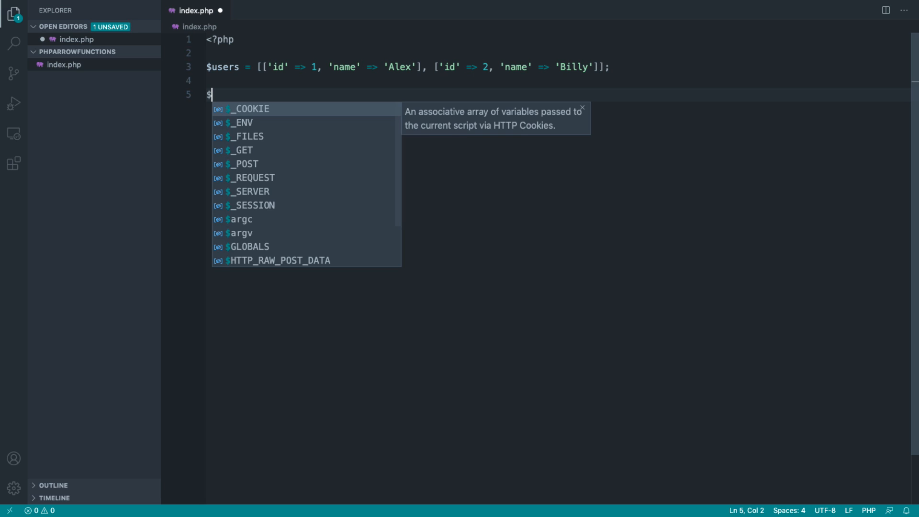
{"action": "type", "text": "ids ="}
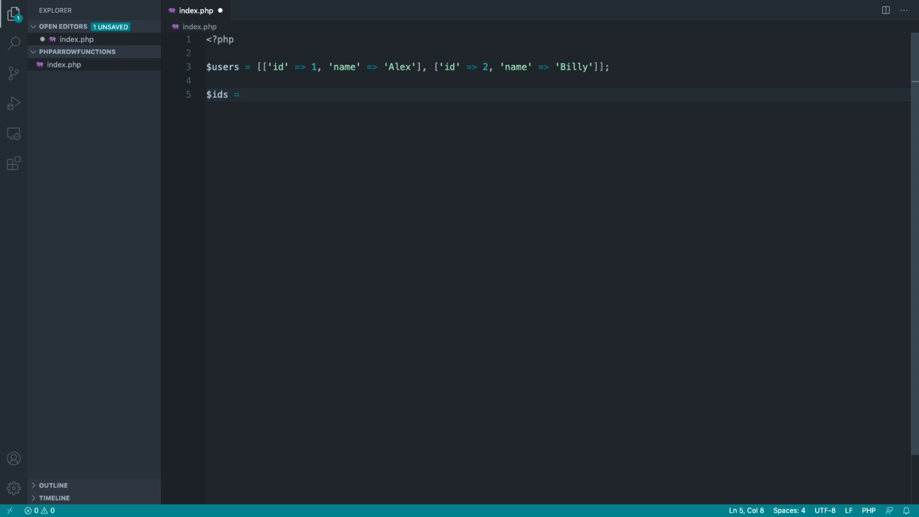
{"action": "type", "text": "array_map();"}
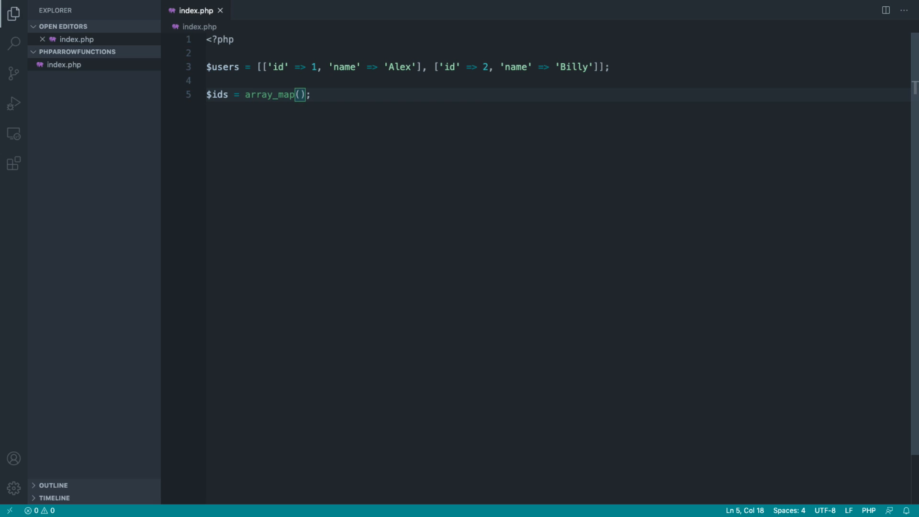
{"action": "type", "text": "function ("}
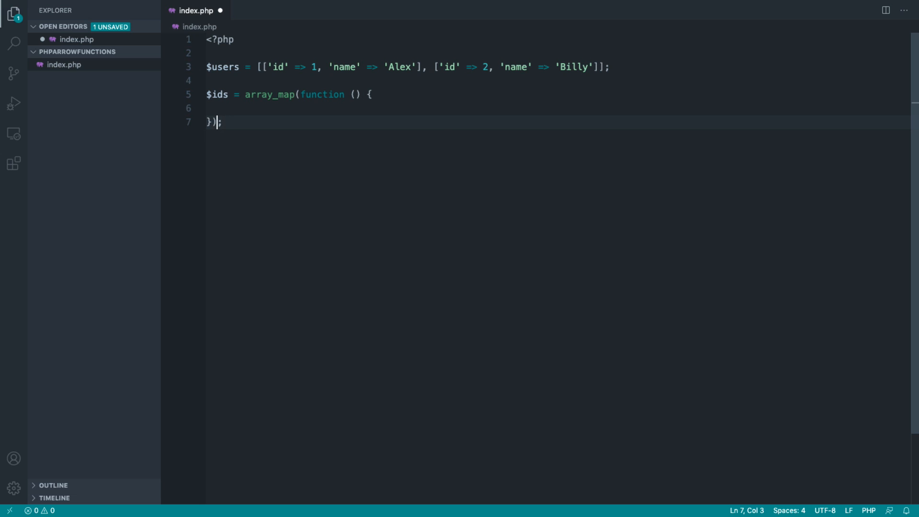
{"action": "type", "text": ", $users"}
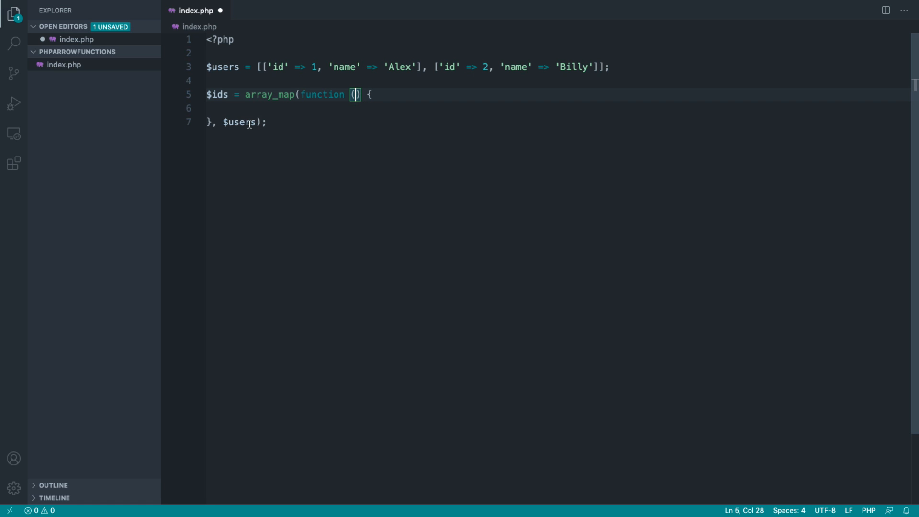
{"action": "type", "text": "$user"}
{"action": "left_click", "coordinate": [558, 107]}
{"action": "type", "text": "reu"}
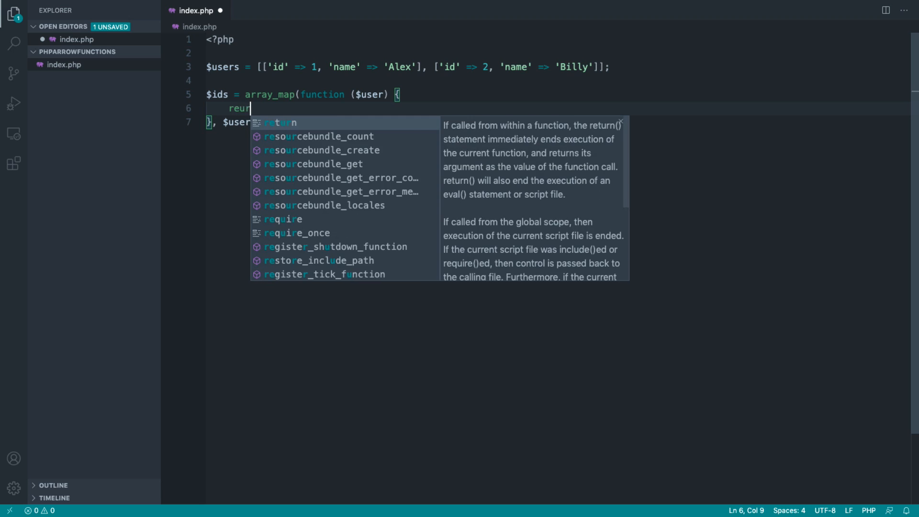
{"action": "type", "text": "return"}
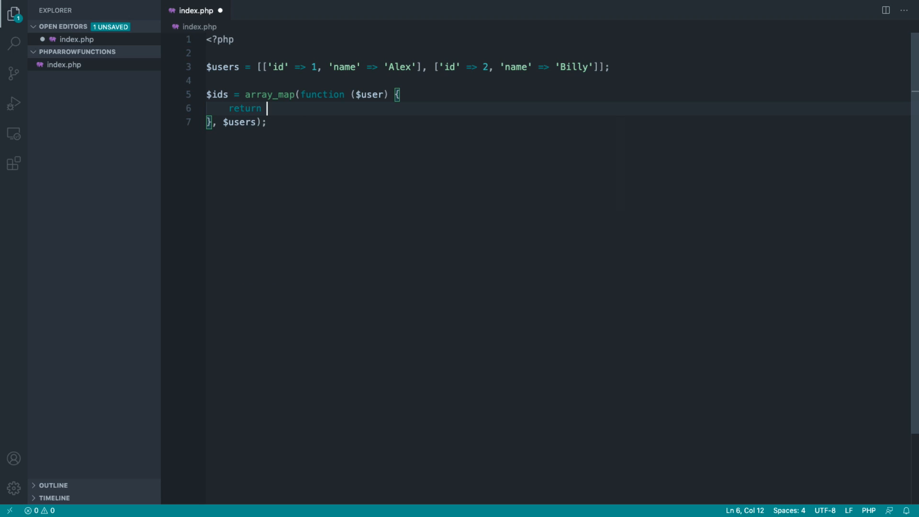
{"action": "type", "text": "$user;"}
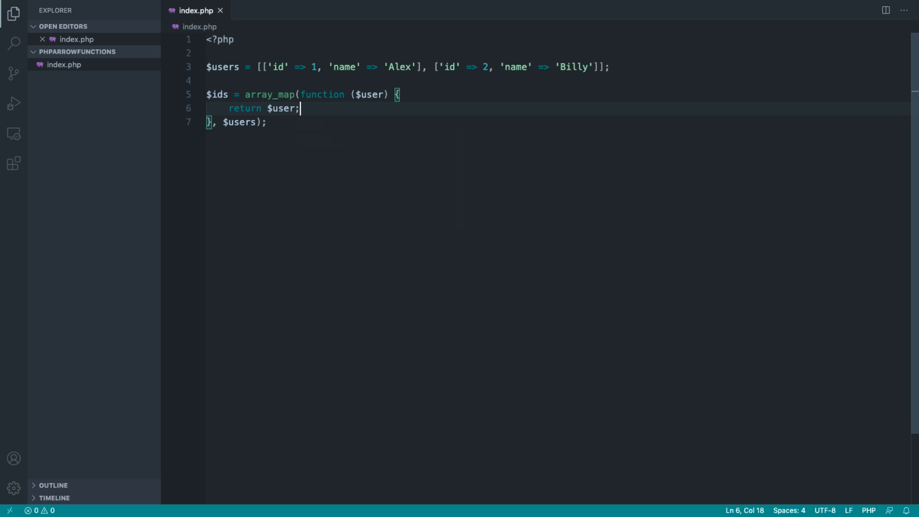
Add var_dump($ids); below and check the dumped user arrays in the browser.
{"action": "key", "text": "Enter"}
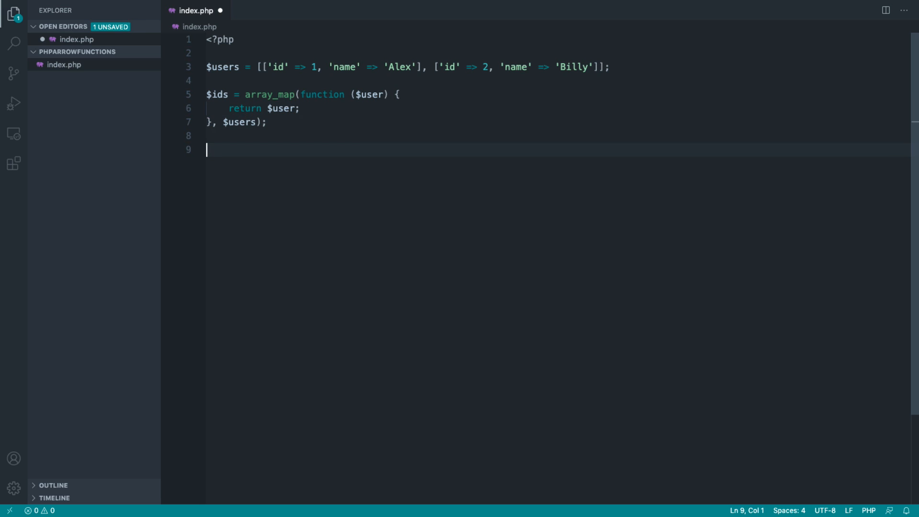
{"action": "type", "text": "var_dump();"}
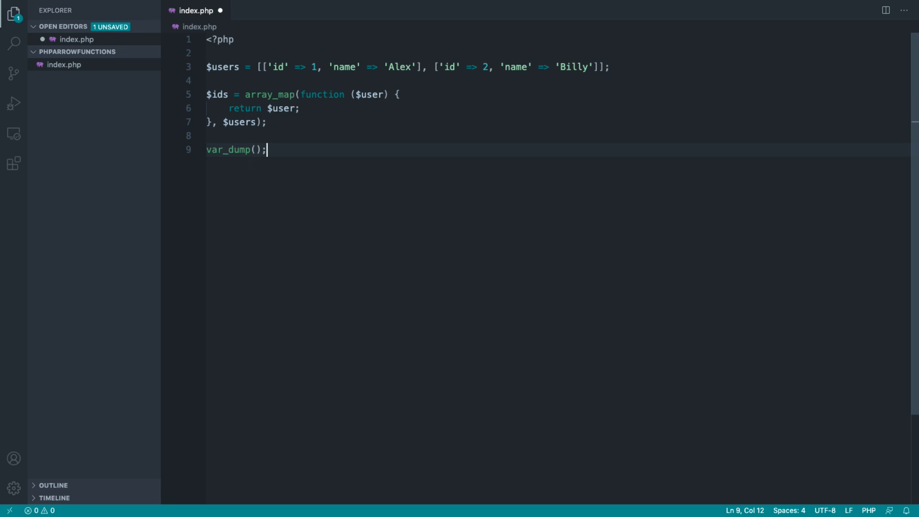
{"action": "type", "text": "$ids"}
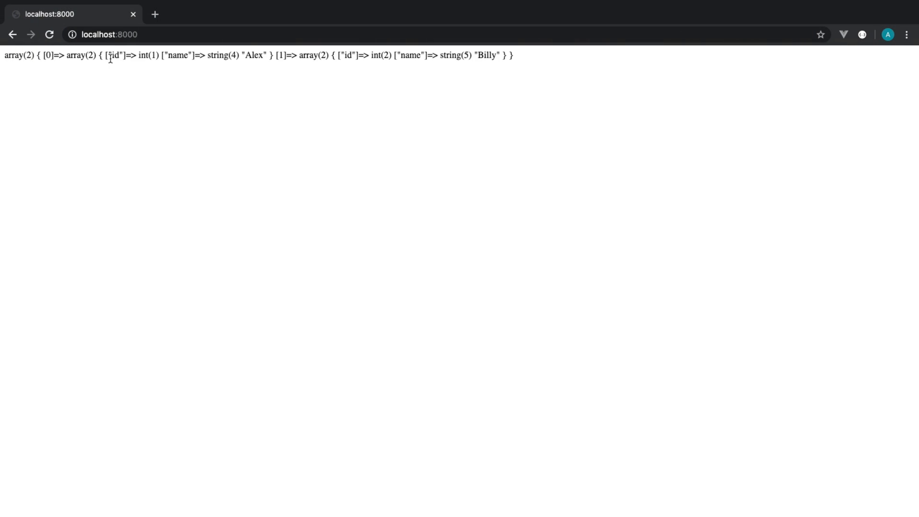
{"action": "double_click", "coordinate": [114, 56]}
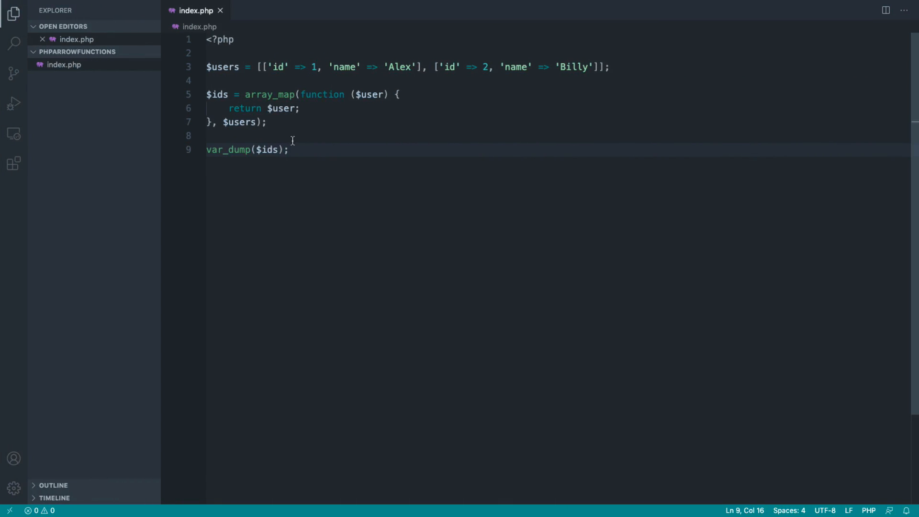
Change the closure to return $user['id'] and save index.php.
{"action": "type", "text": "['']"}
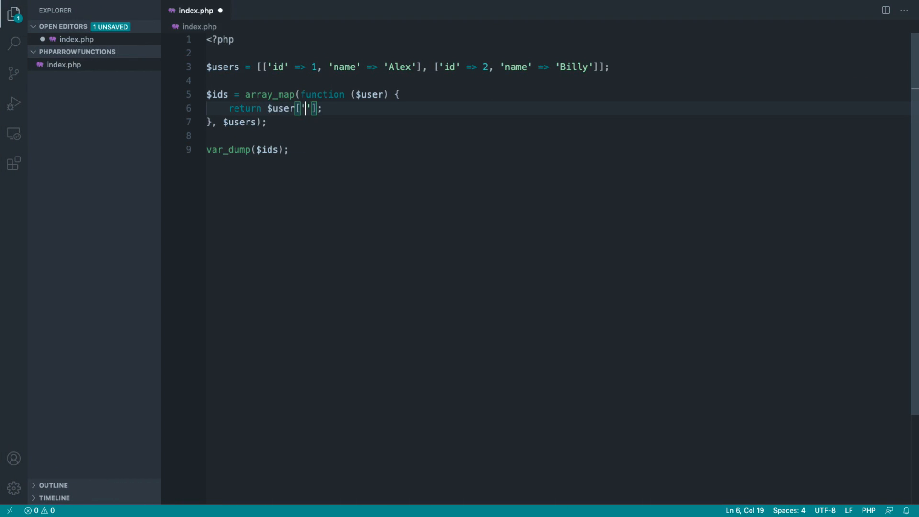
{"action": "type", "text": "id"}
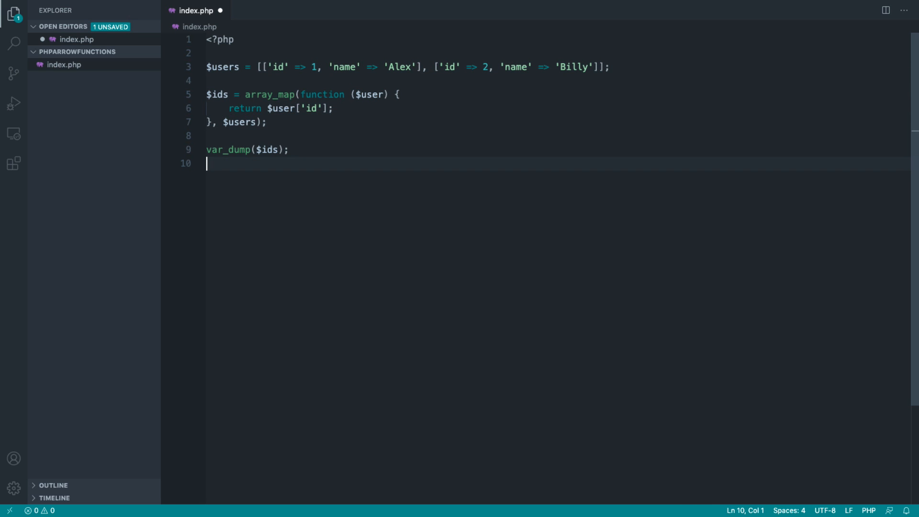
{"action": "key", "text": "ctrl+s"}
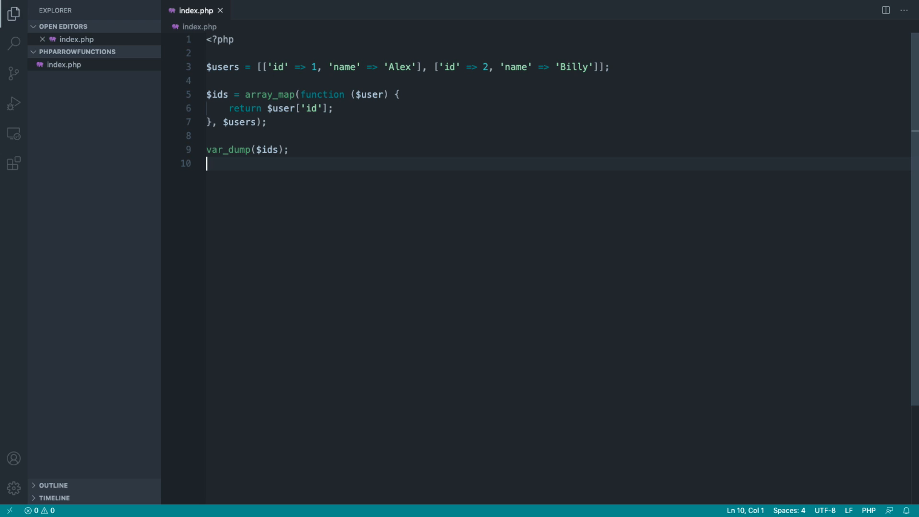
{"action": "mouse_move", "coordinate": [400, 114]}
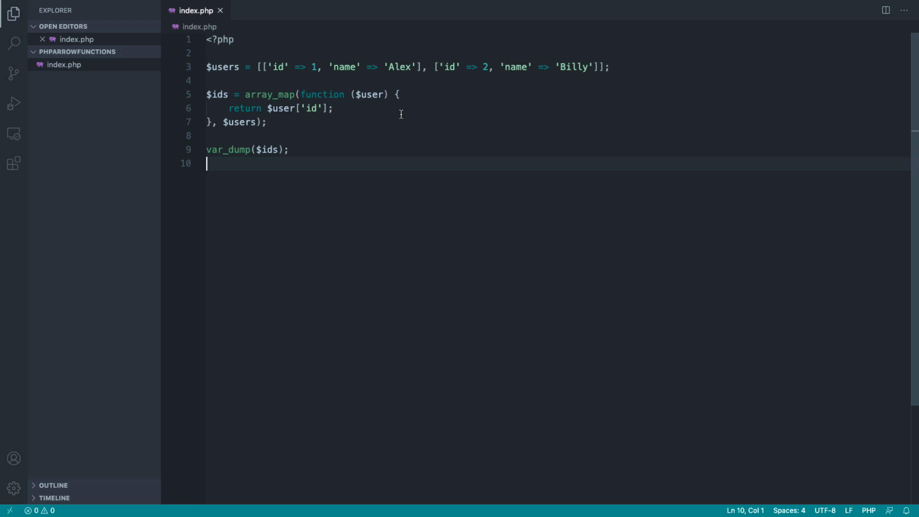
{"action": "left_click", "coordinate": [300, 95]}
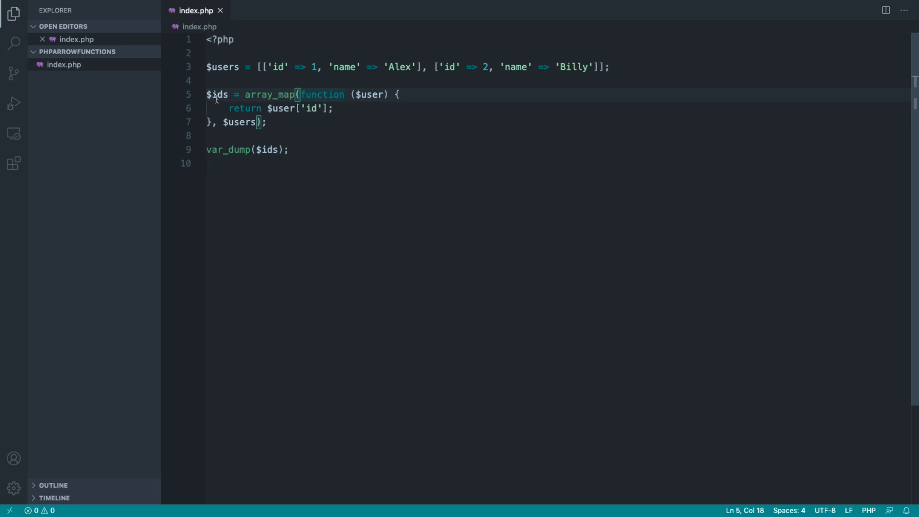
{"action": "left_click", "coordinate": [287, 121]}
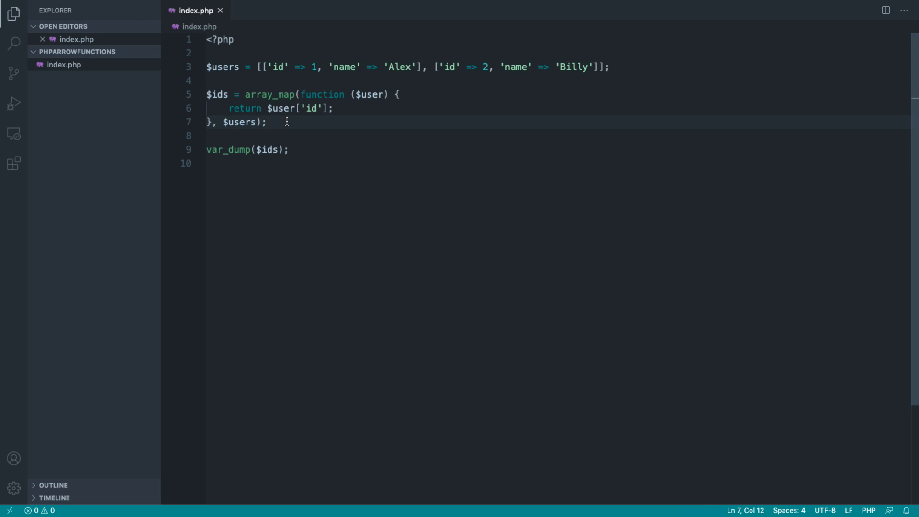